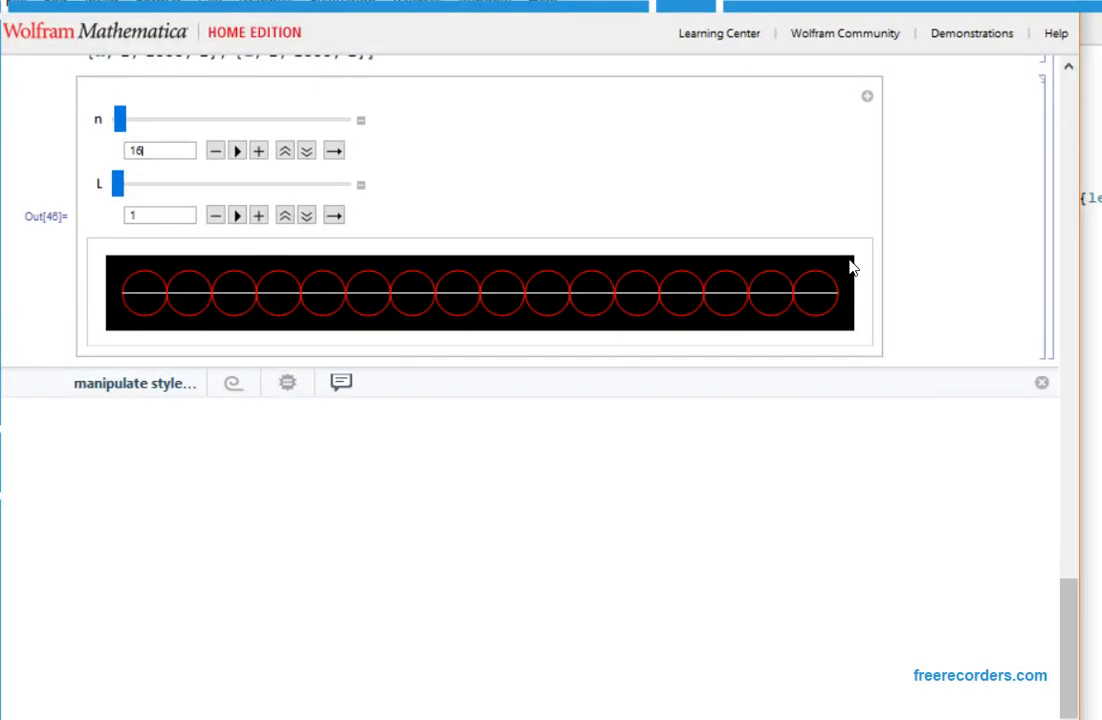
mouse_move(445, 114)
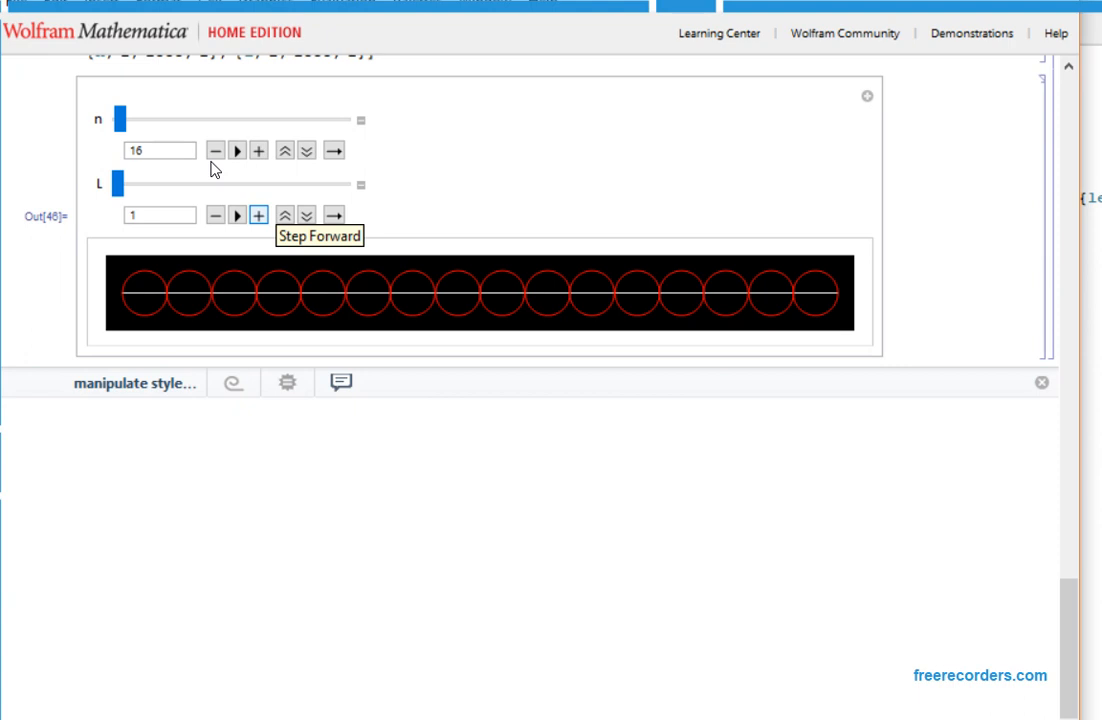
- Step L up four times from 1, layering cyan, green and yellow circle tiers over the red row
left_click(258, 214)
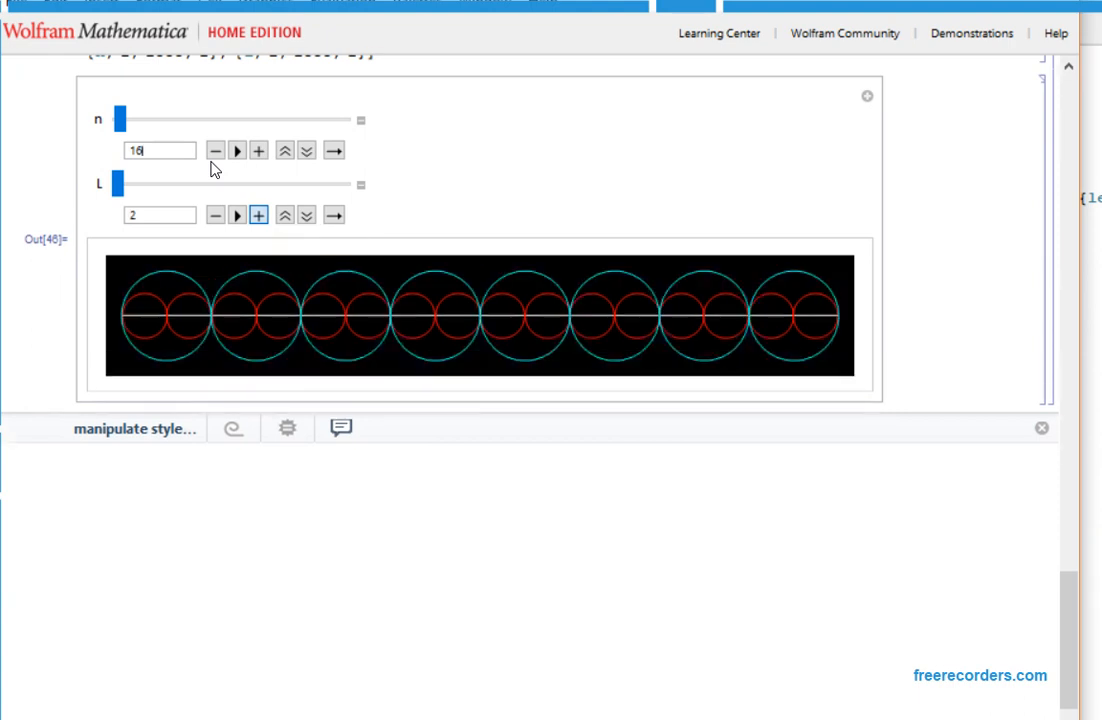
left_click(258, 215)
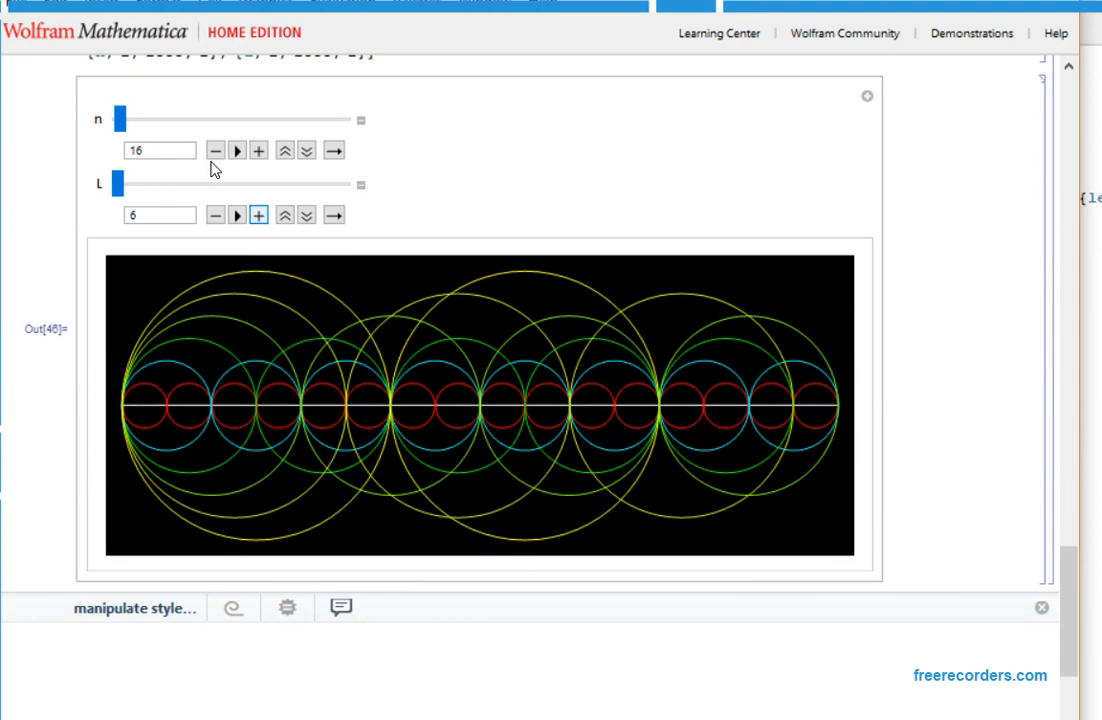
left_click(258, 215)
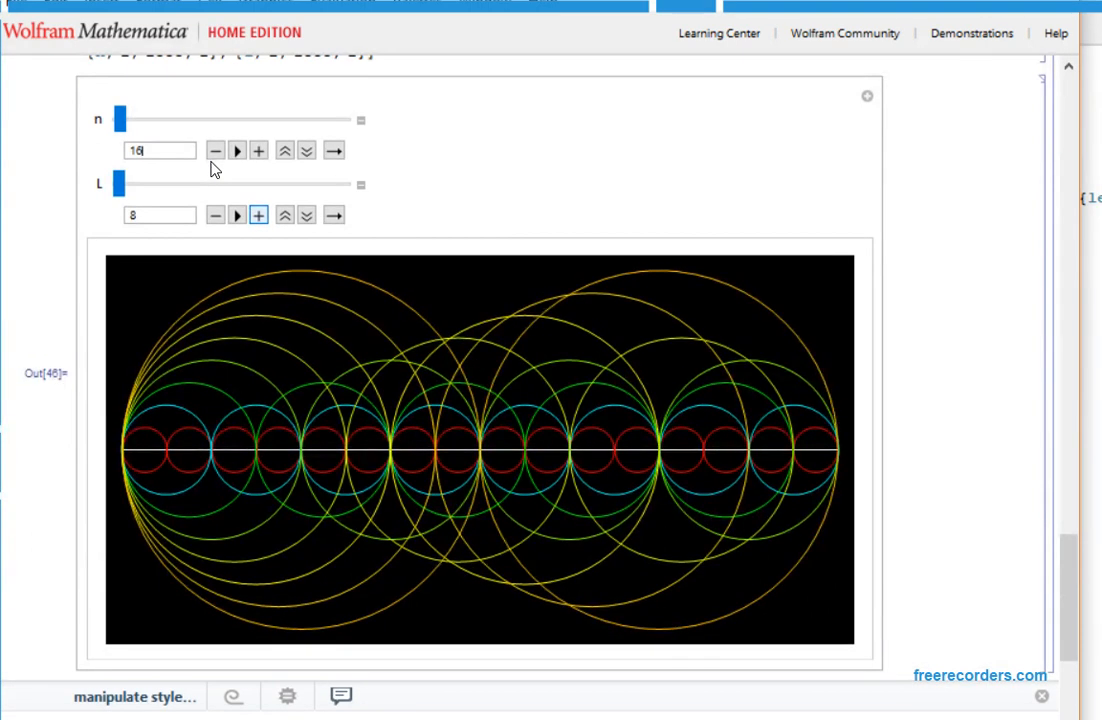
left_click(257, 215)
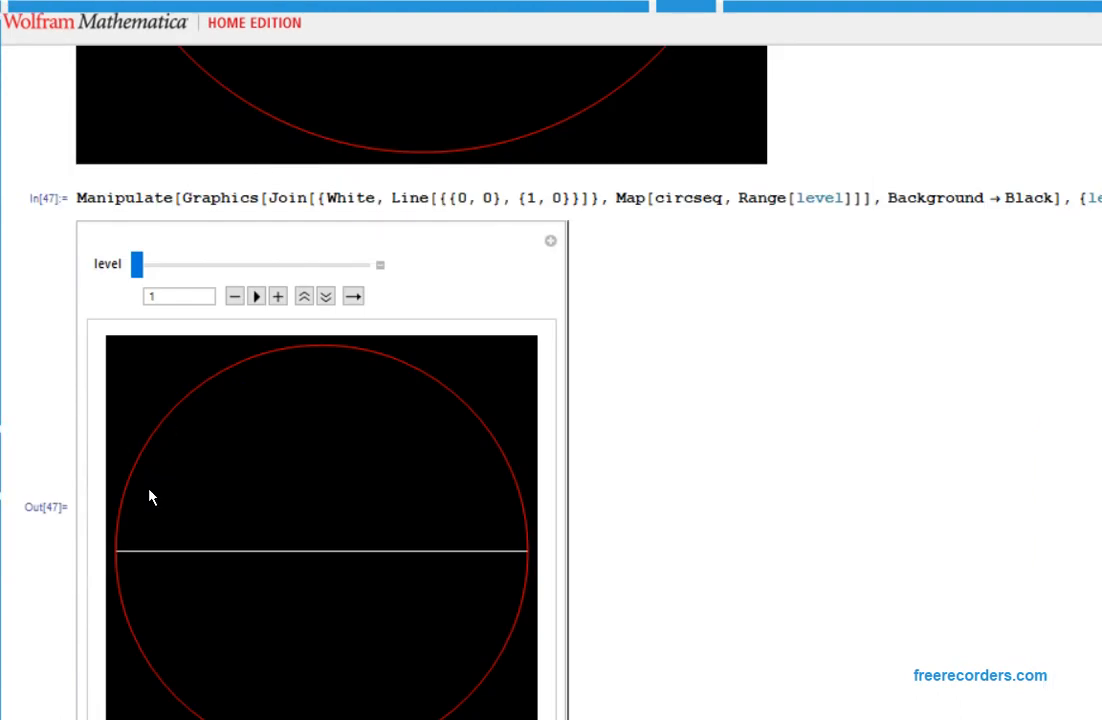
mouse_move(584, 504)
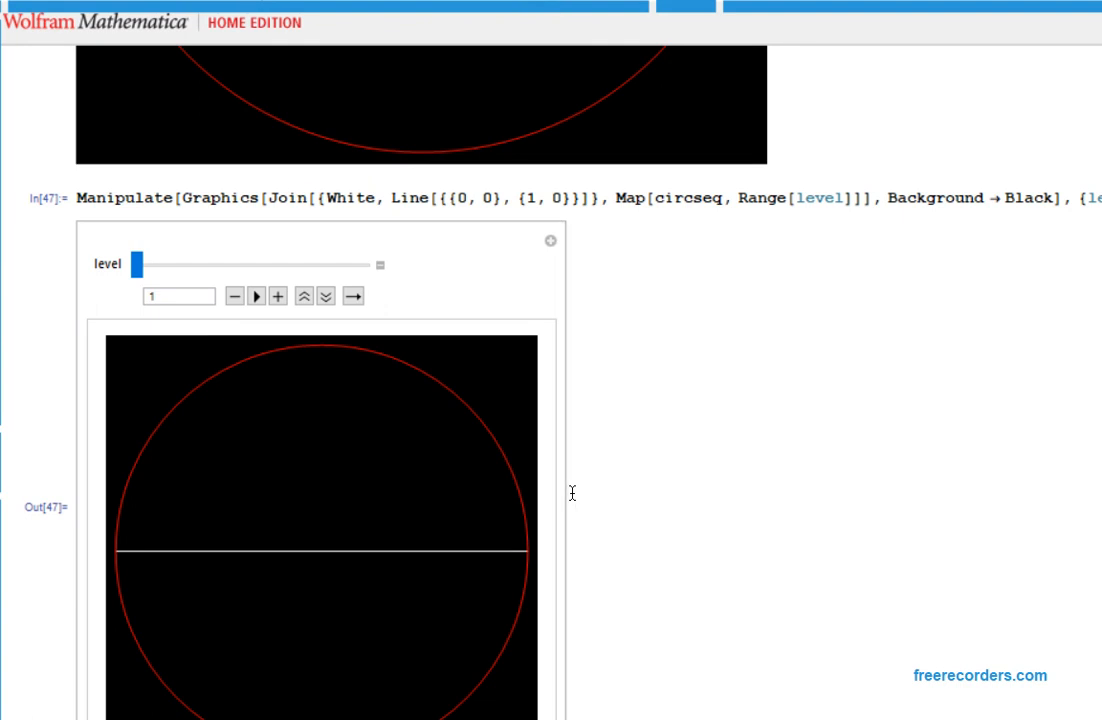
mouse_move(435, 442)
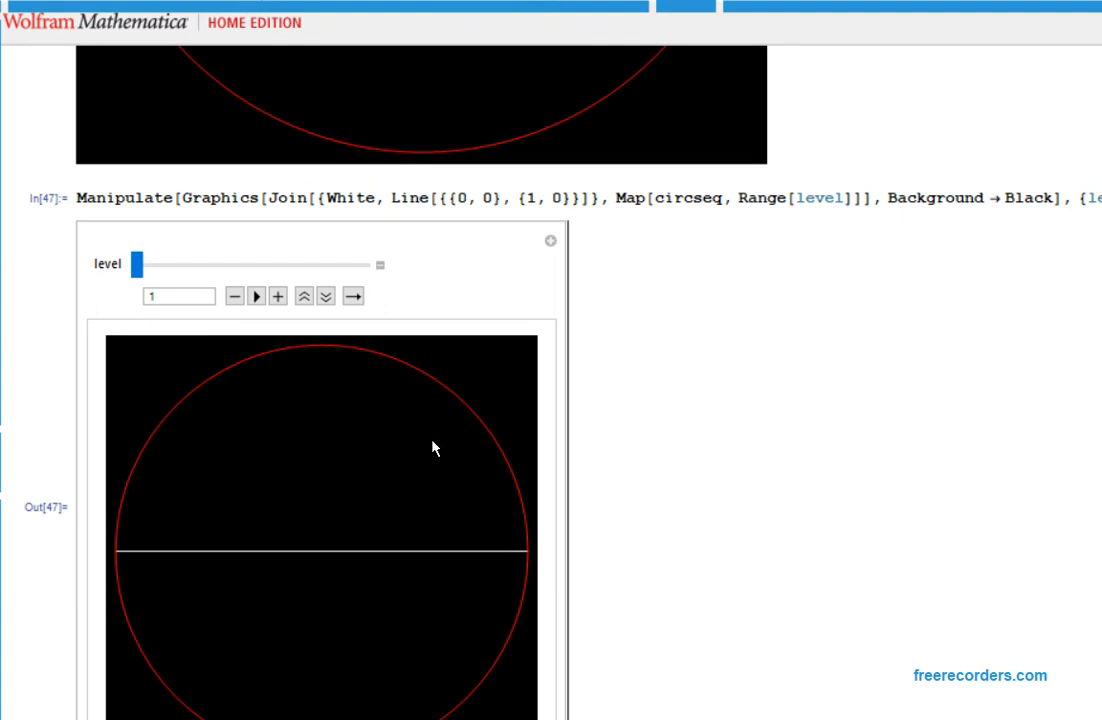
mouse_move(435, 472)
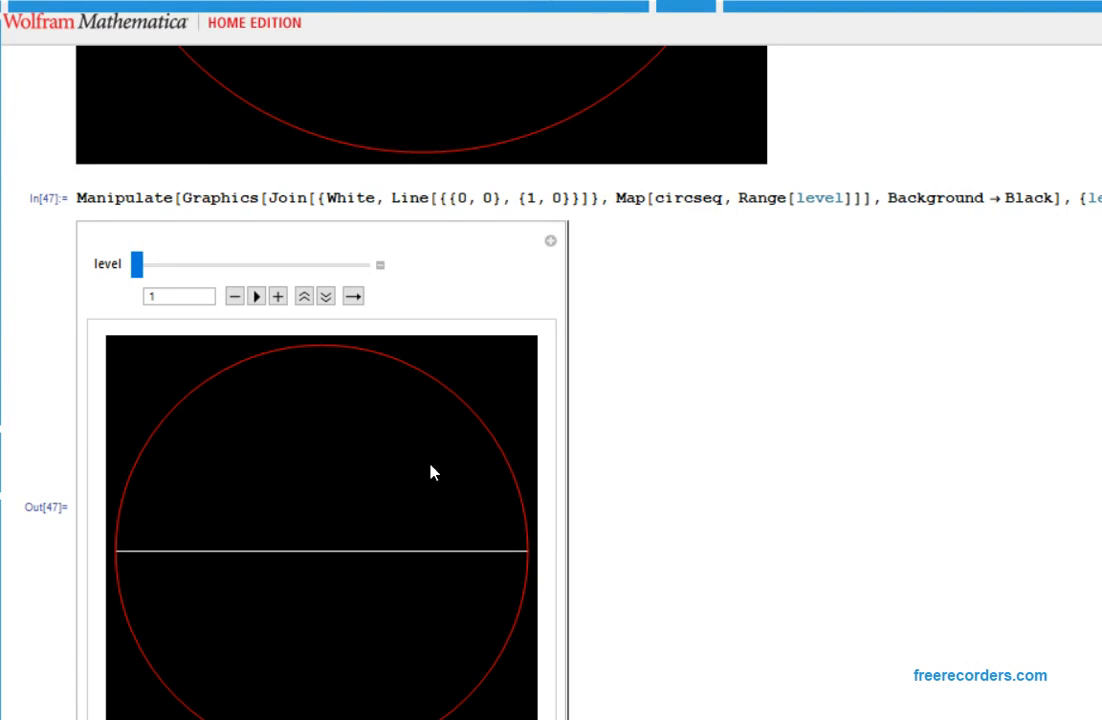
mouse_move(317, 402)
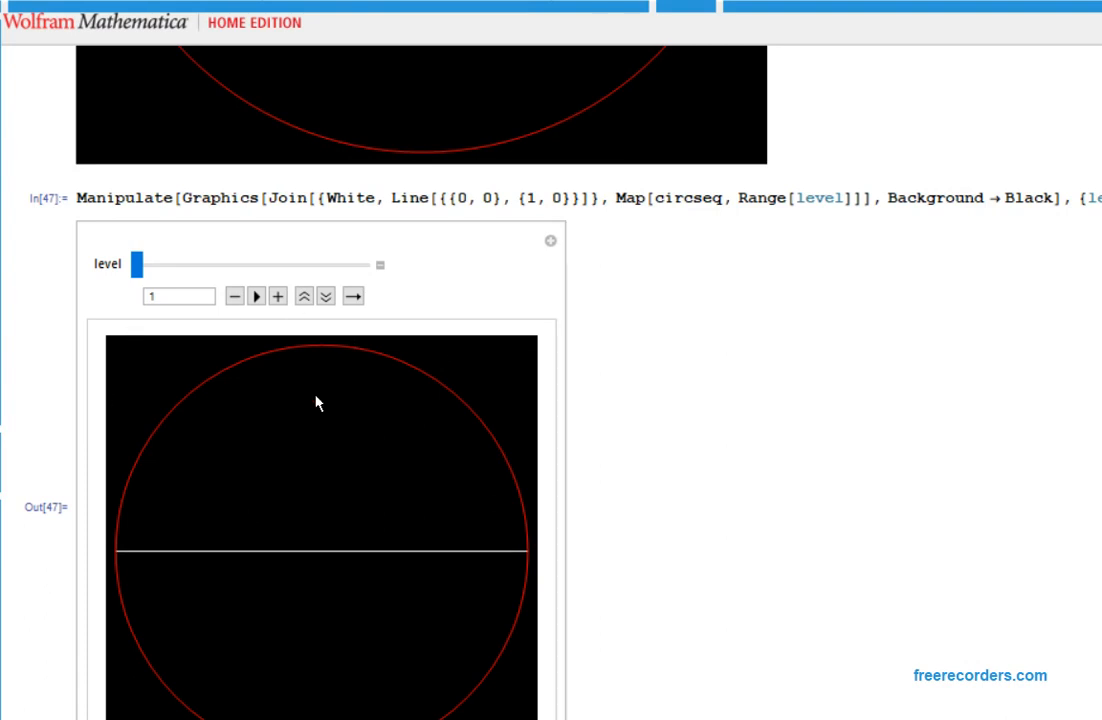
mouse_move(230, 300)
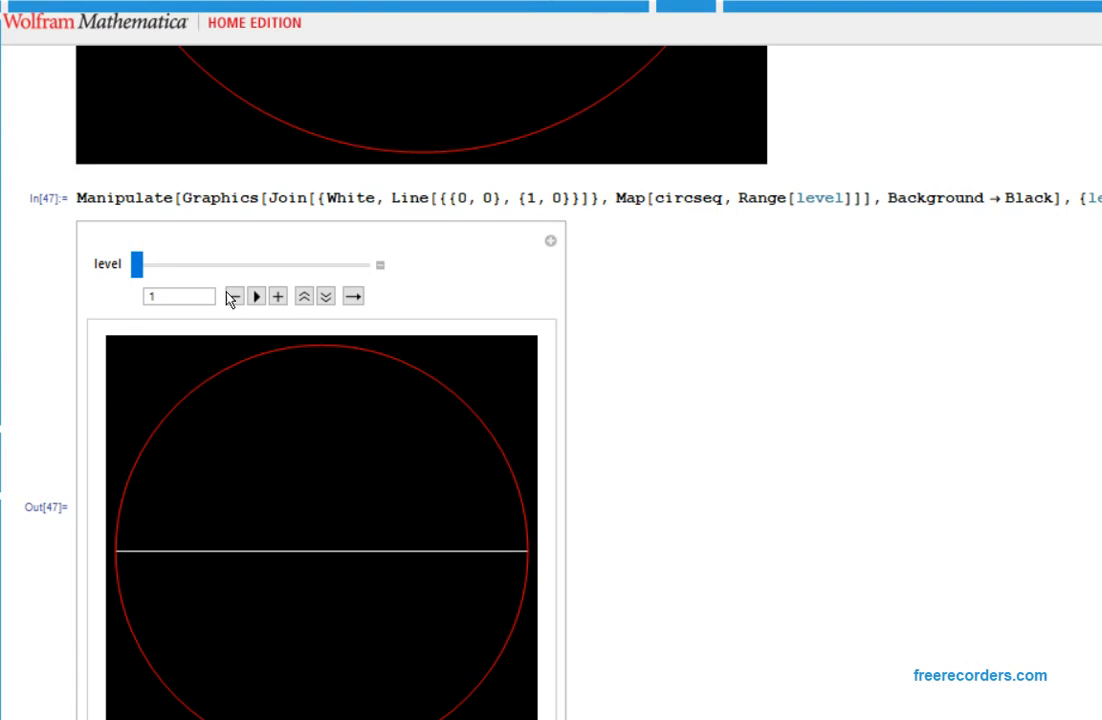
left_click(278, 295)
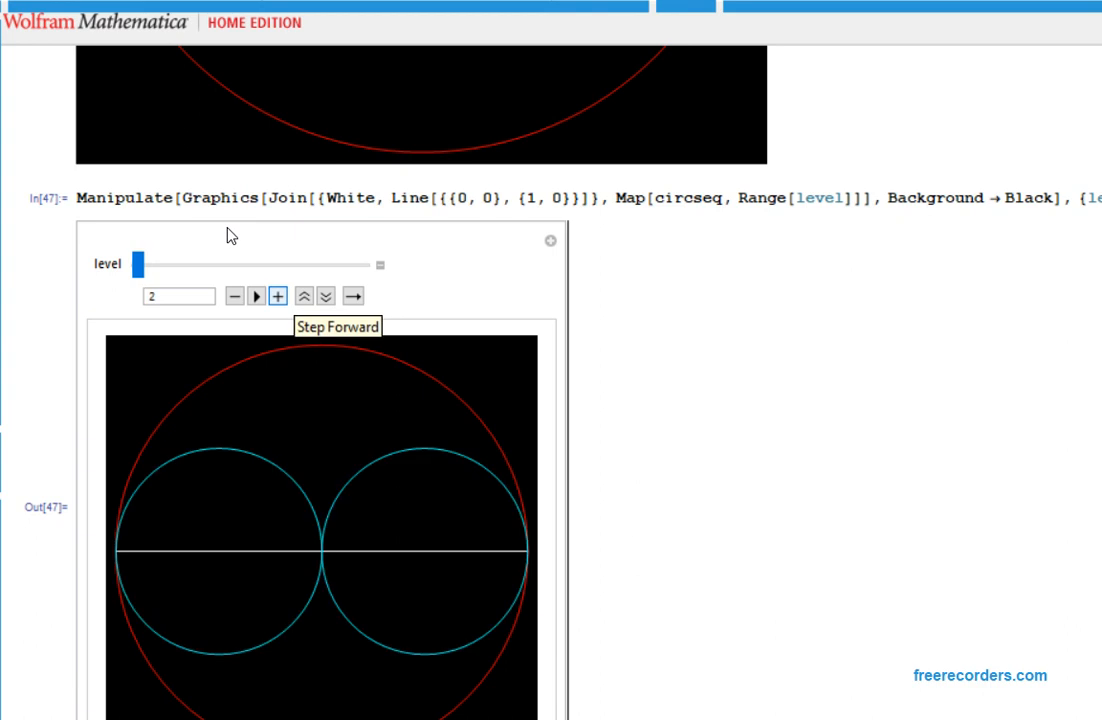
mouse_move(593, 452)
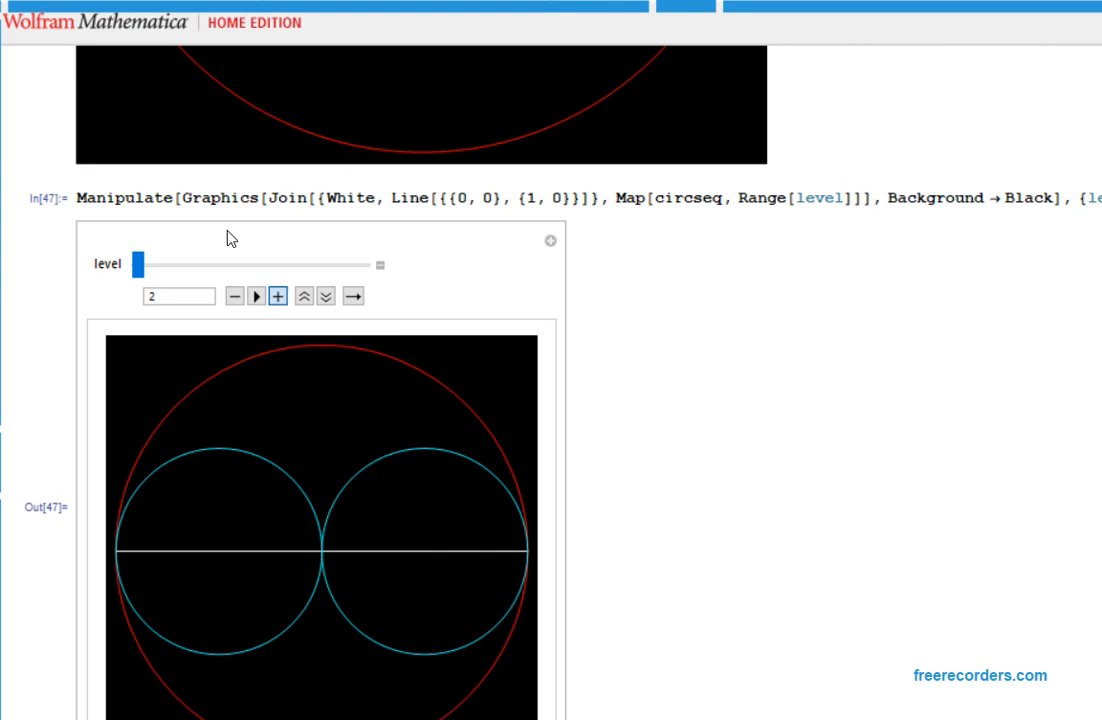
left_click(278, 296)
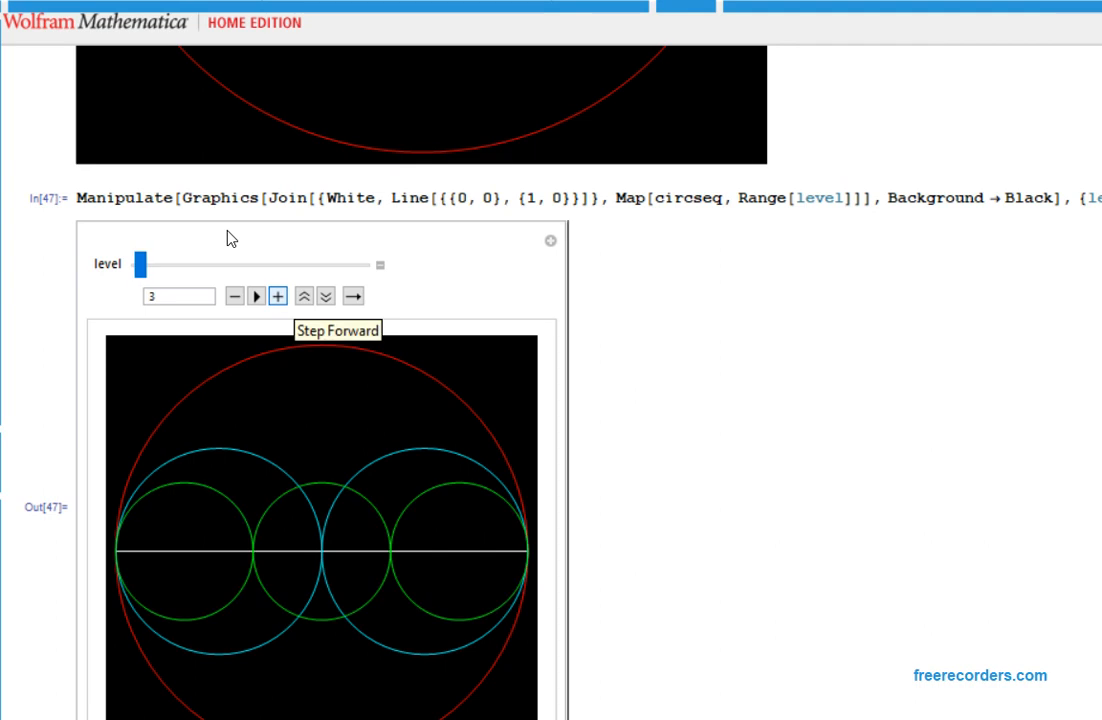
mouse_move(246, 463)
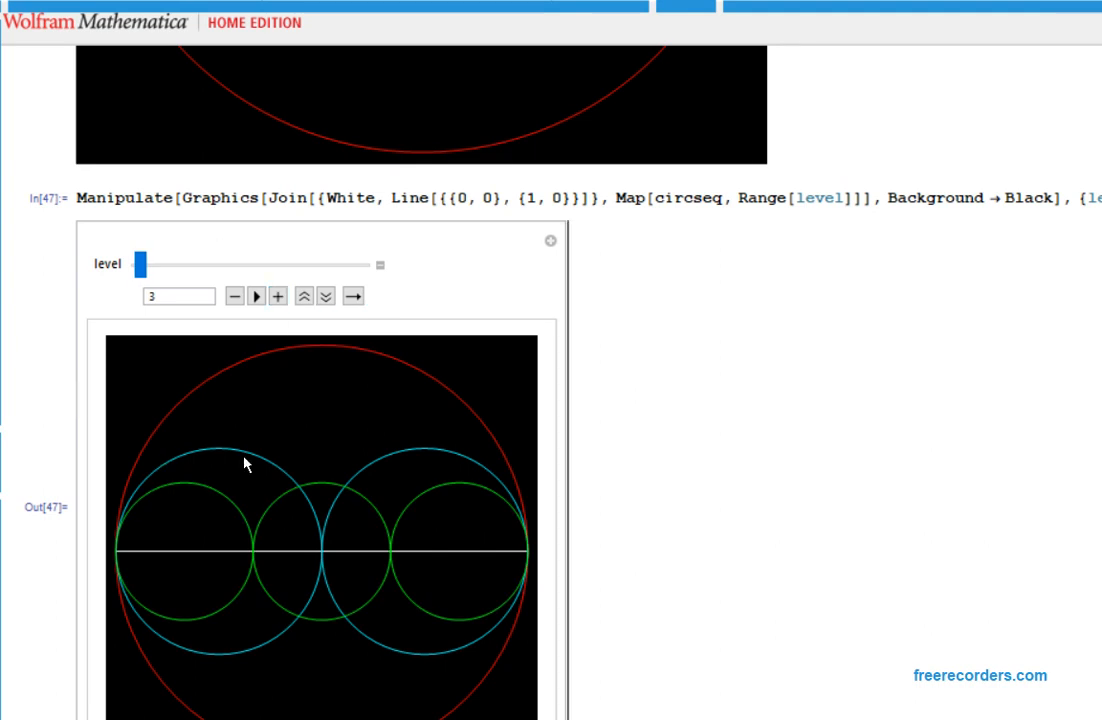
mouse_move(198, 443)
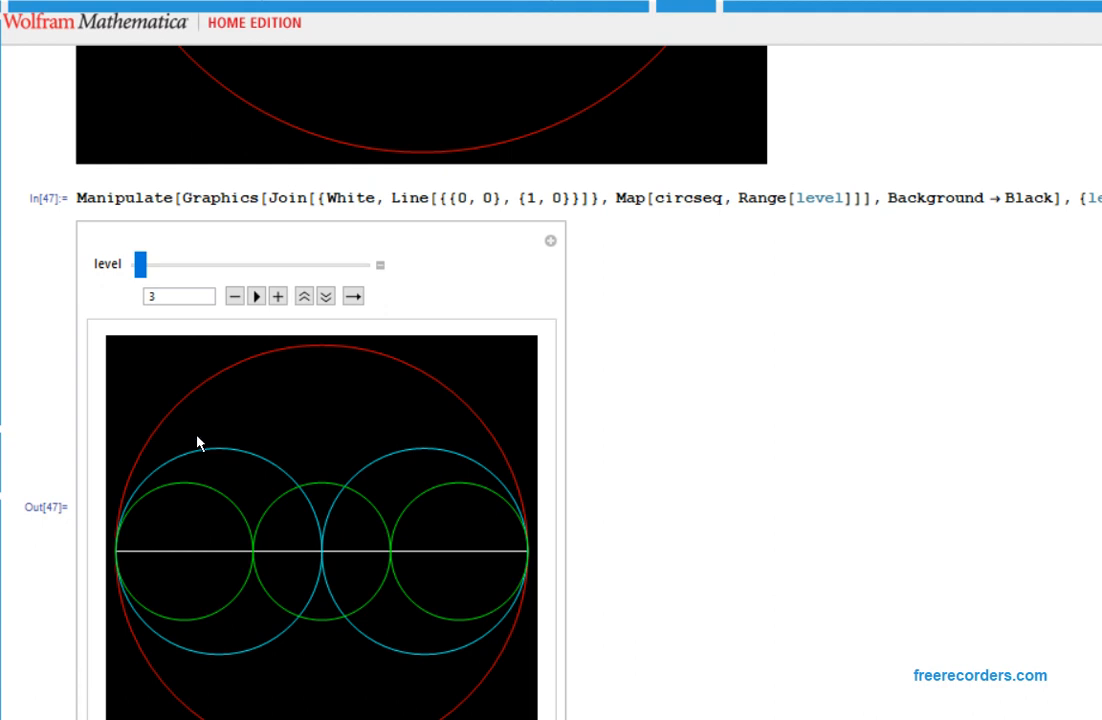
mouse_move(212, 444)
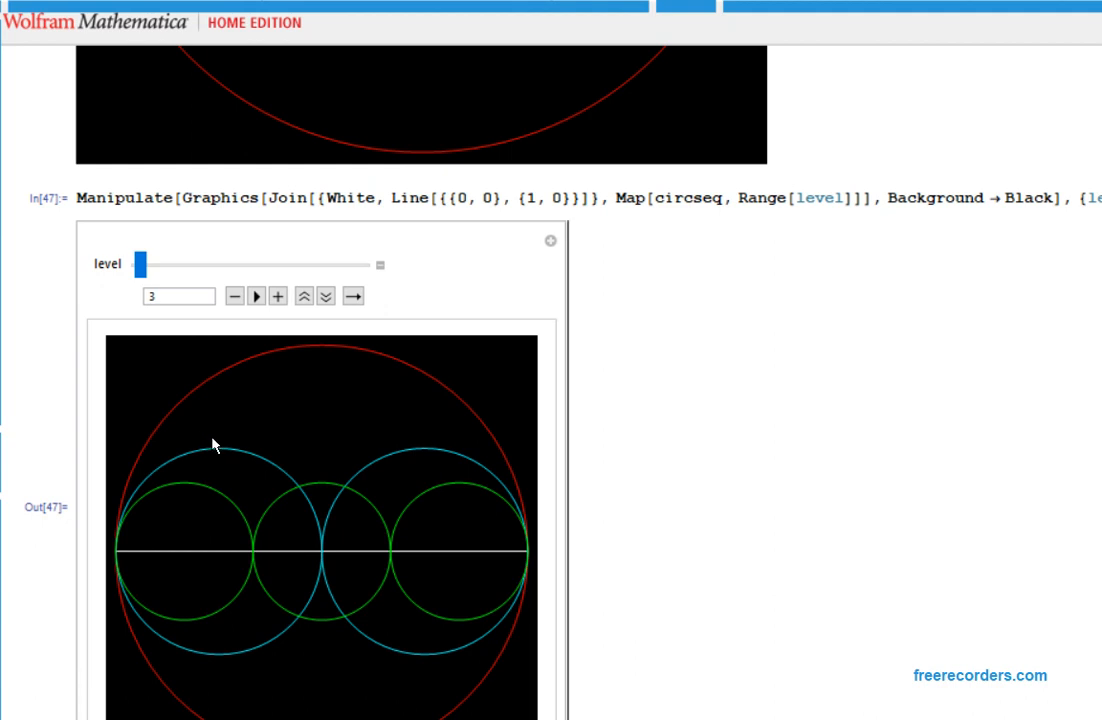
mouse_move(212, 445)
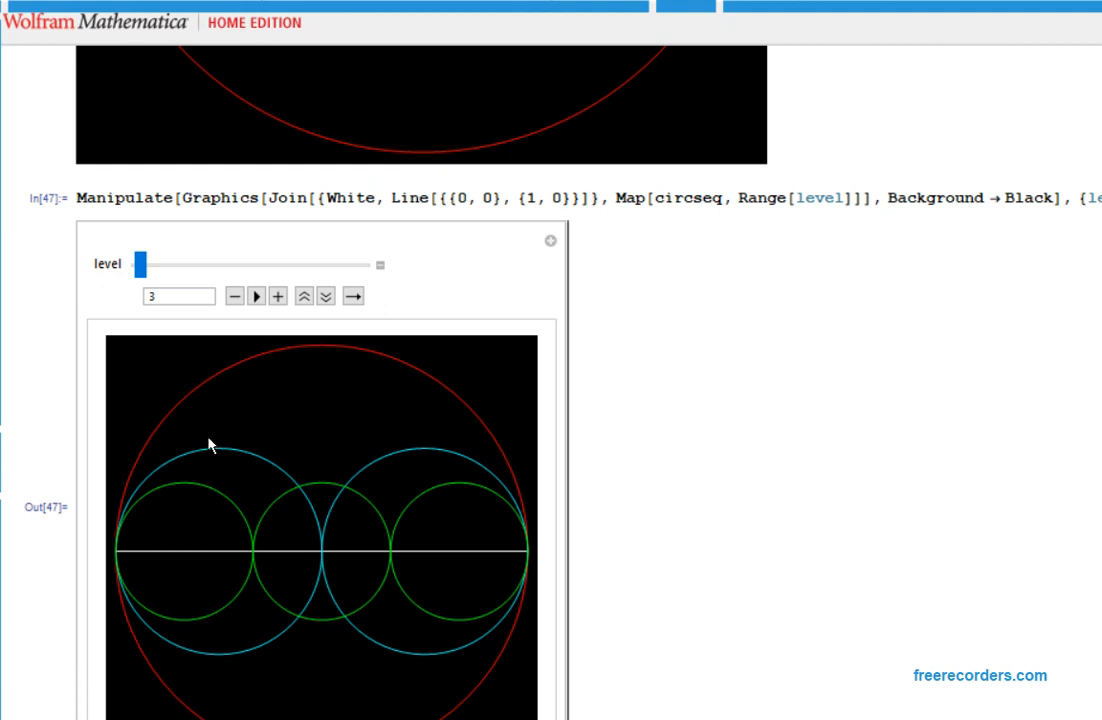
mouse_move(323, 446)
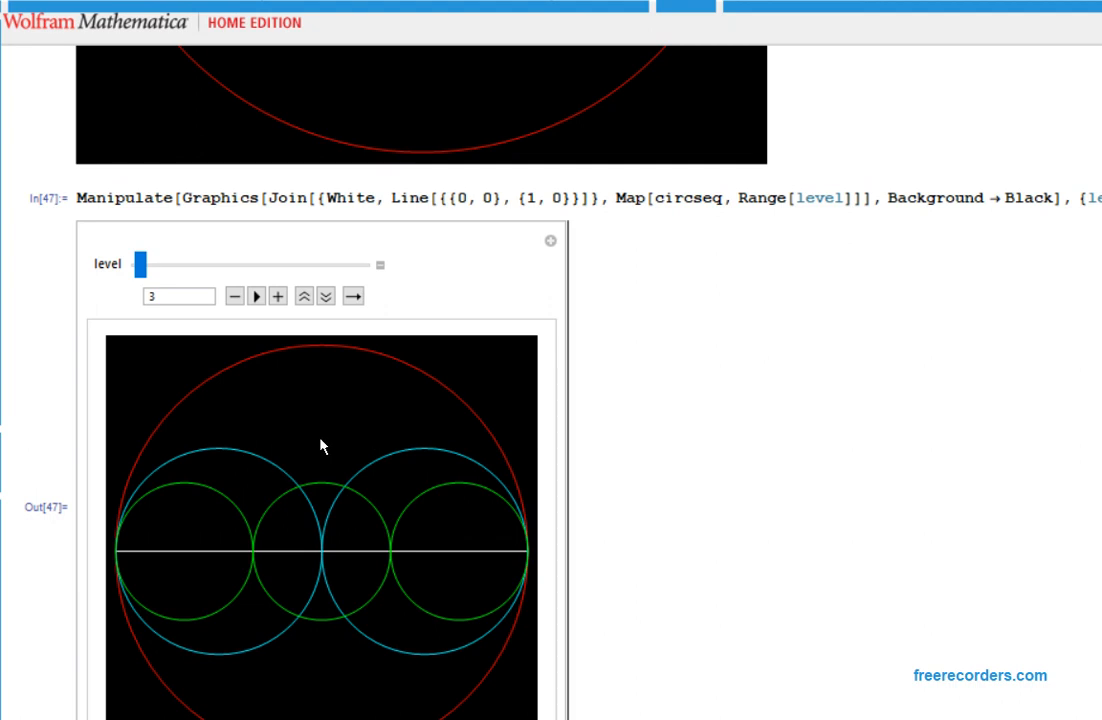
mouse_move(329, 443)
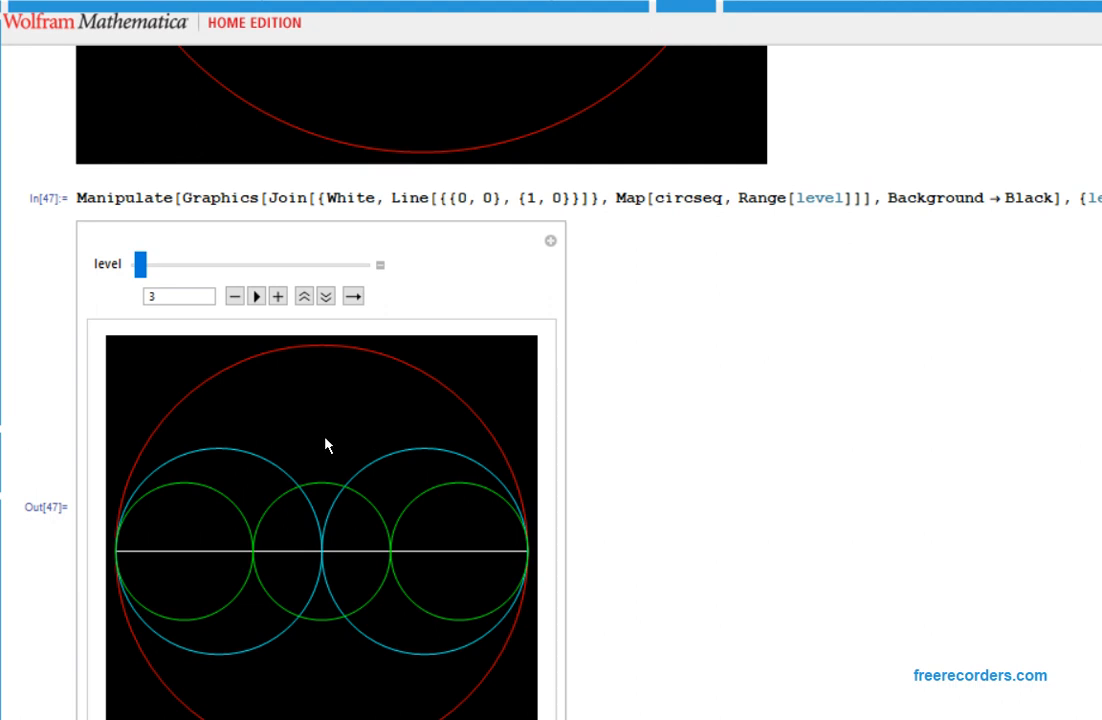
mouse_move(277, 296)
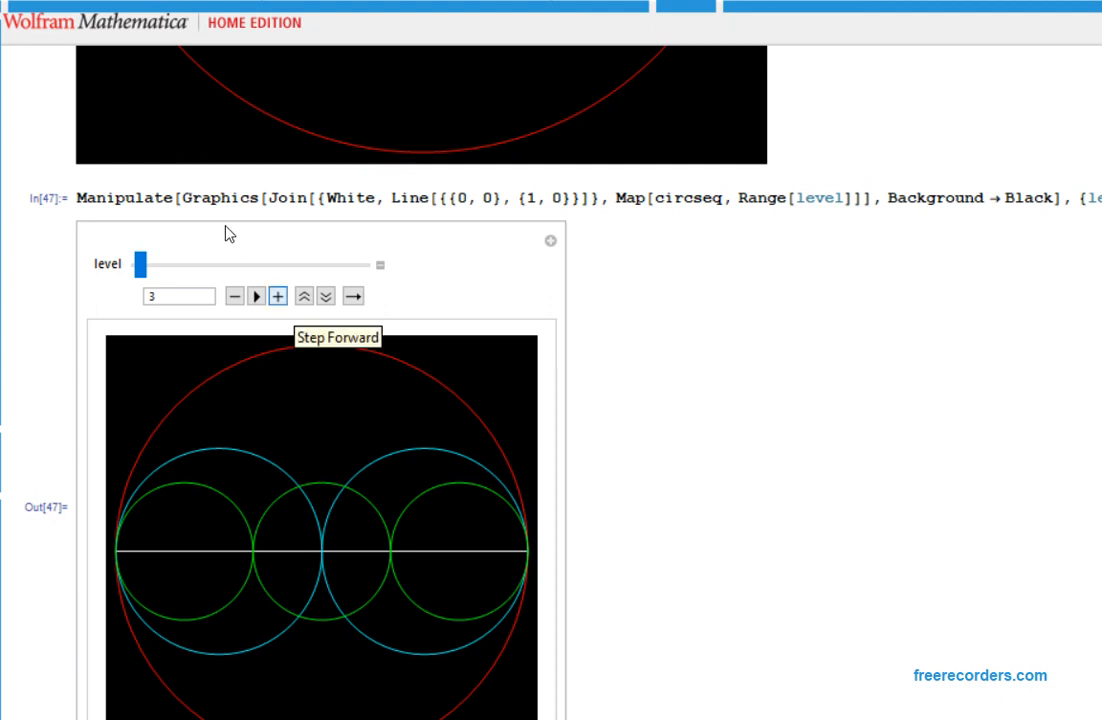
- Step the level up five times toward 13, filling in smaller yellow and orange circles
left_click(279, 295)
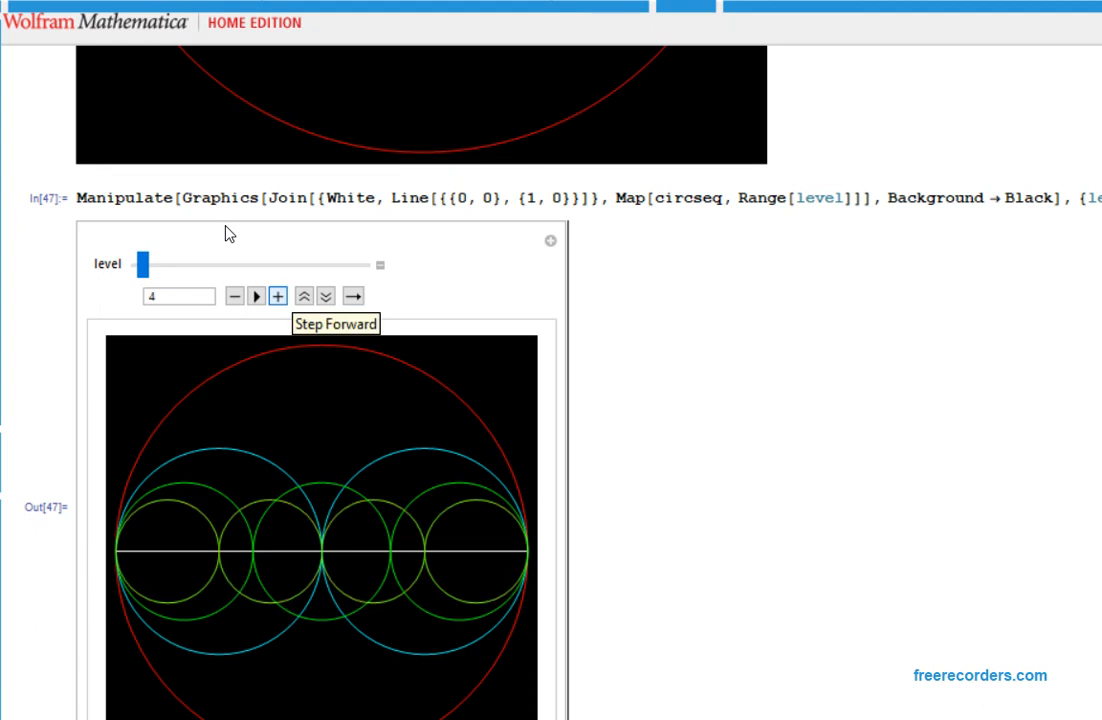
left_click(278, 296)
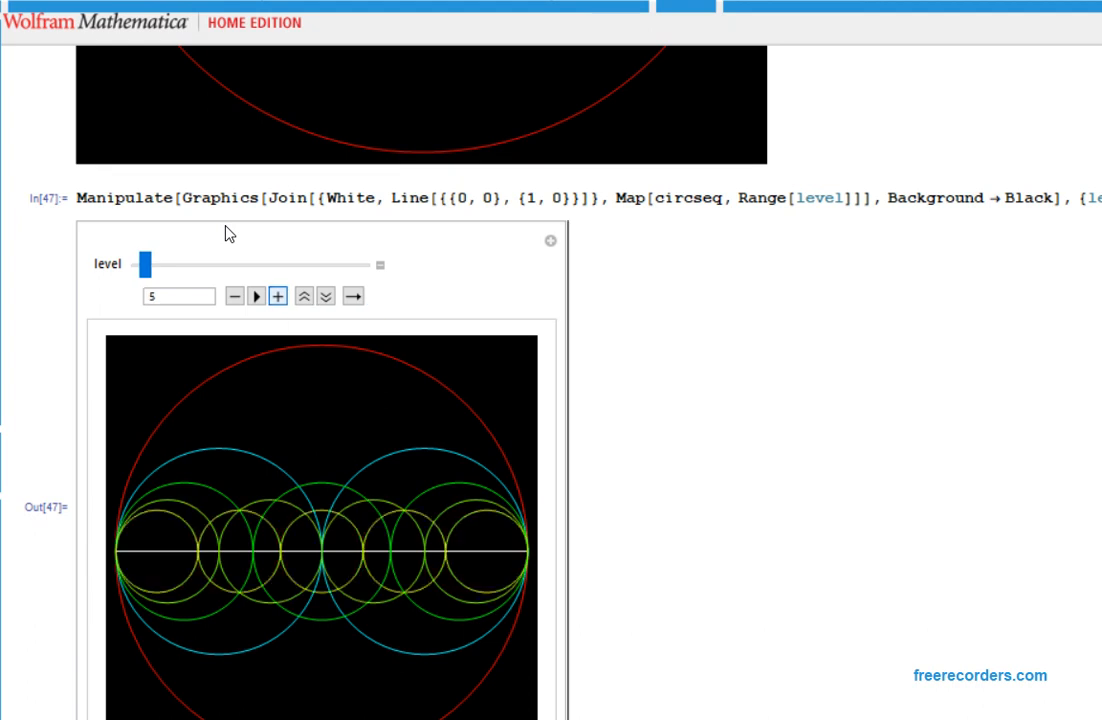
left_click(278, 296)
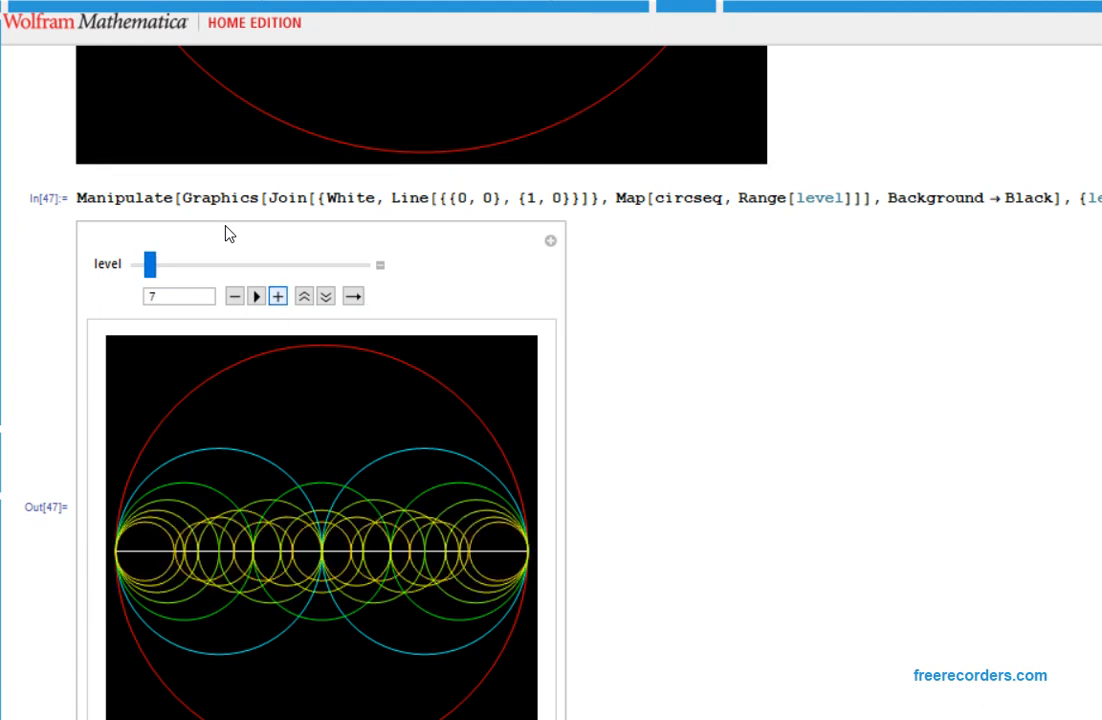
left_click(278, 296)
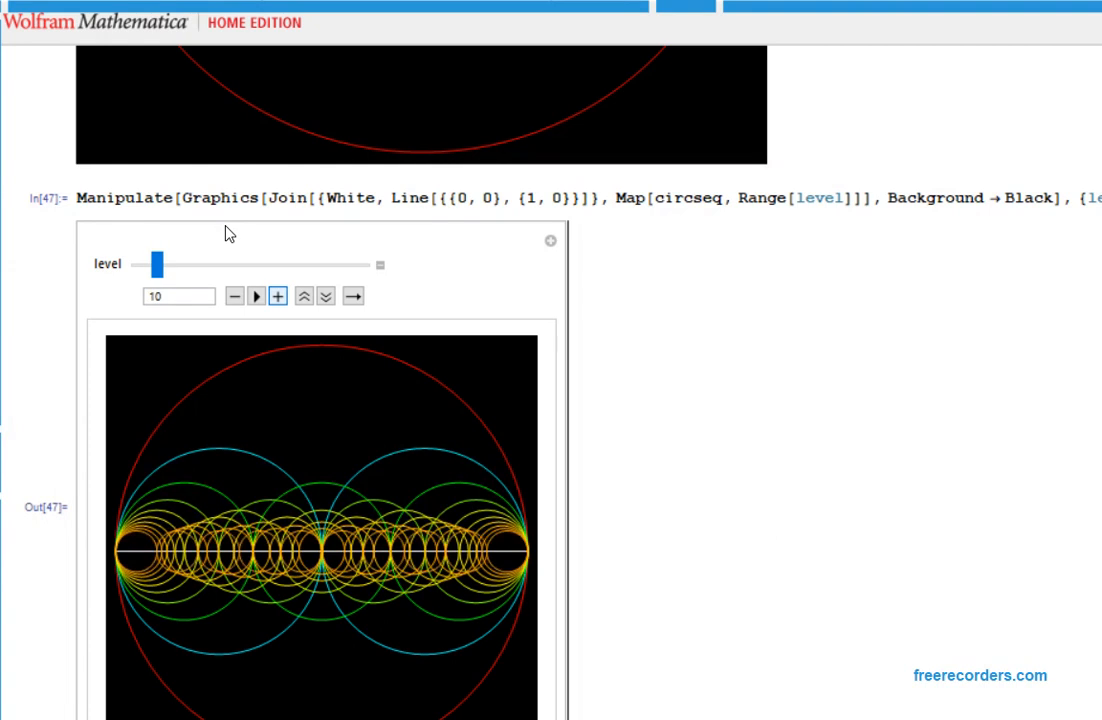
left_click(277, 296)
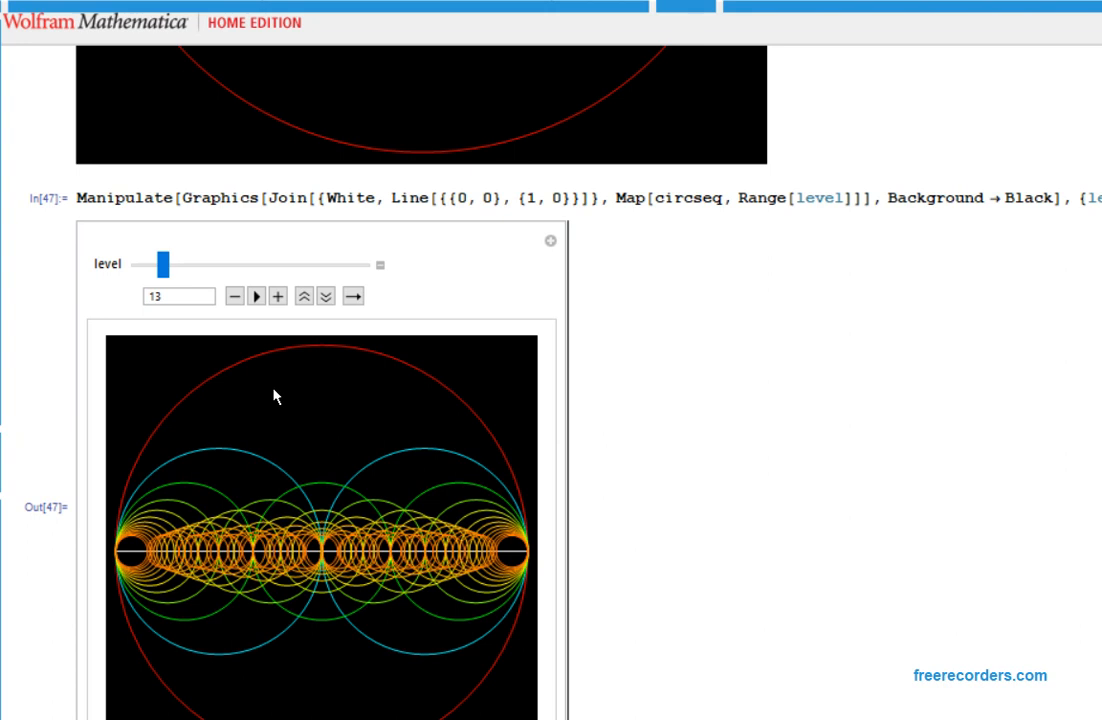
mouse_move(302, 396)
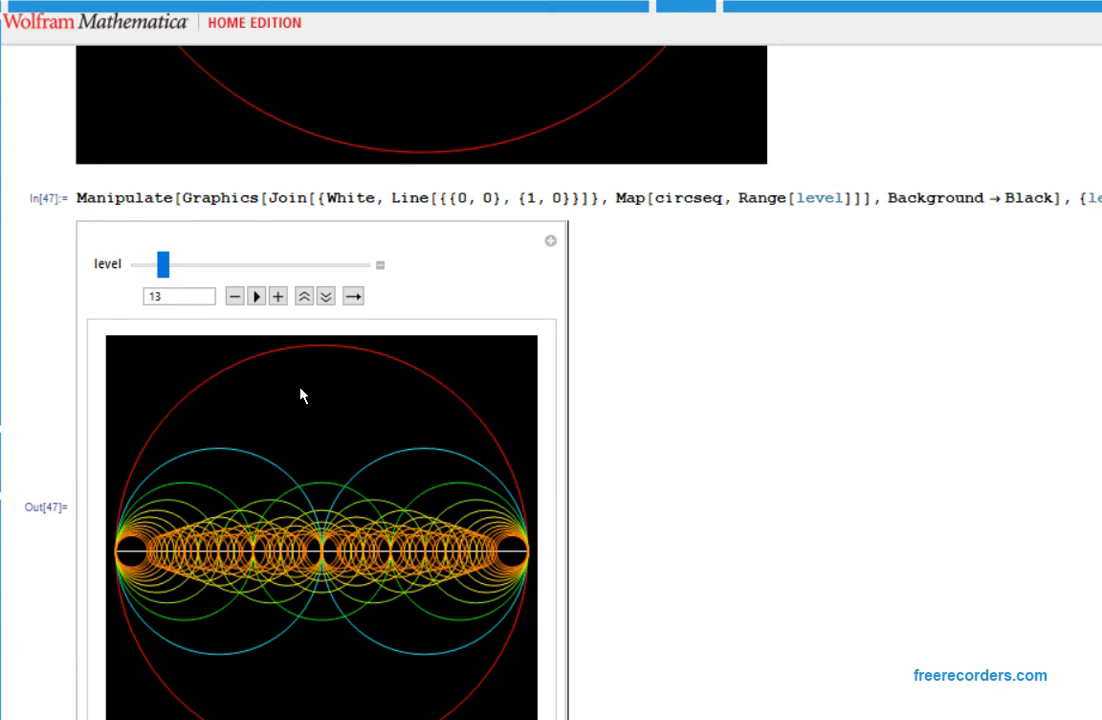
mouse_move(260, 400)
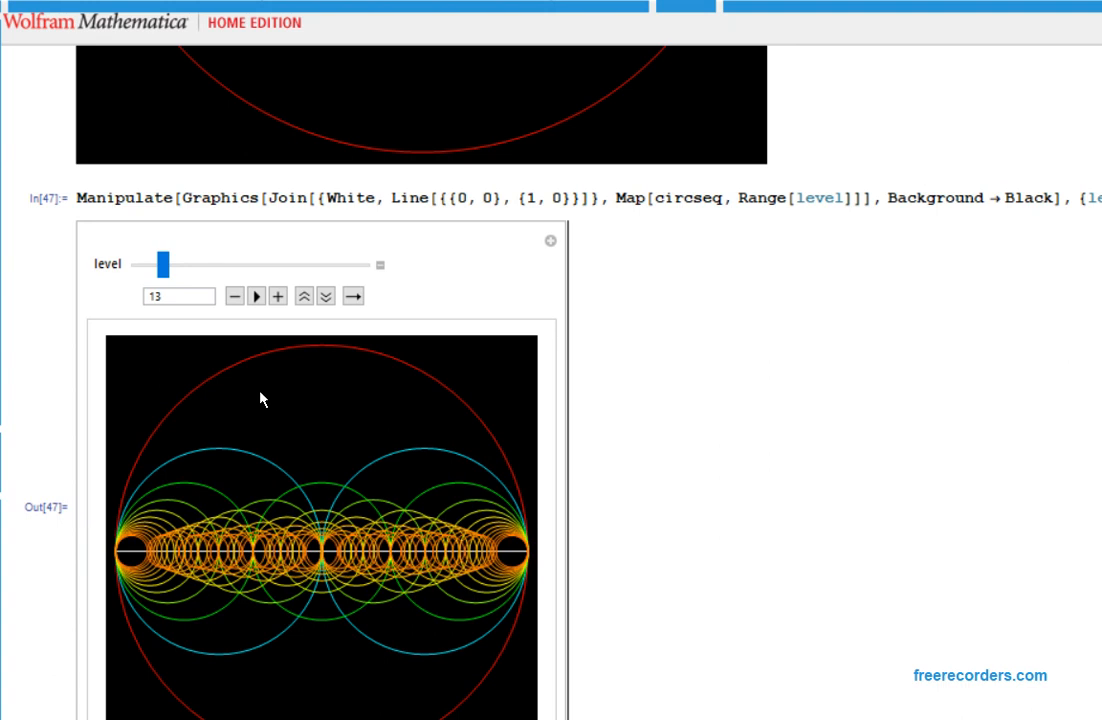
mouse_move(366, 485)
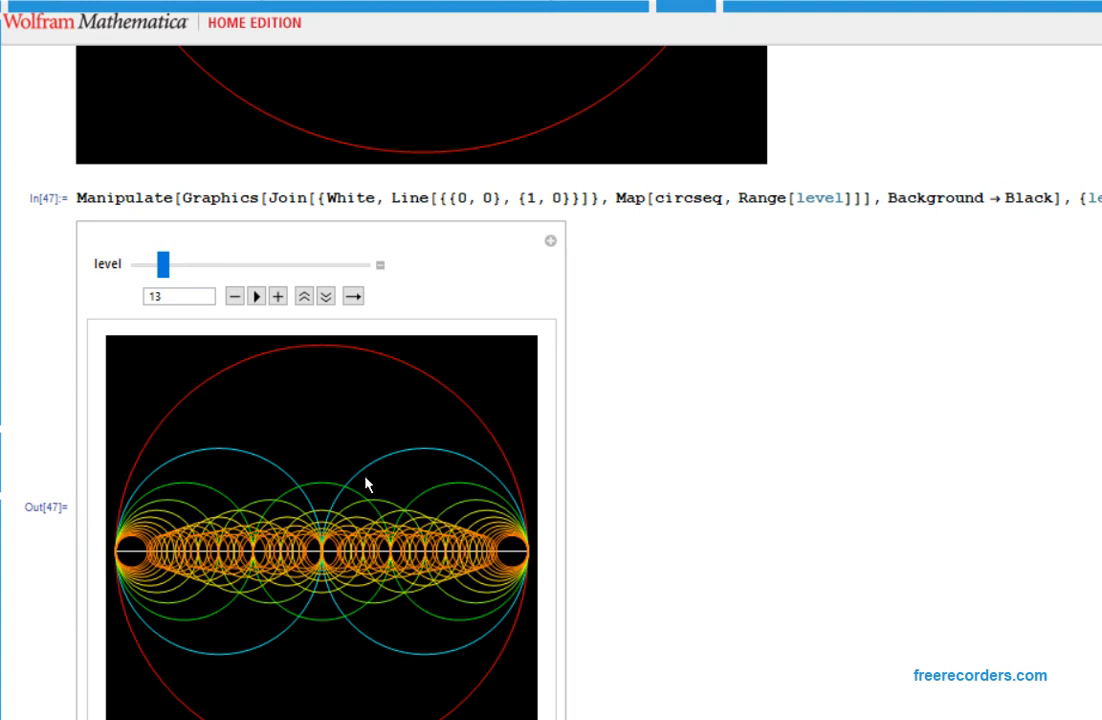
mouse_move(133, 431)
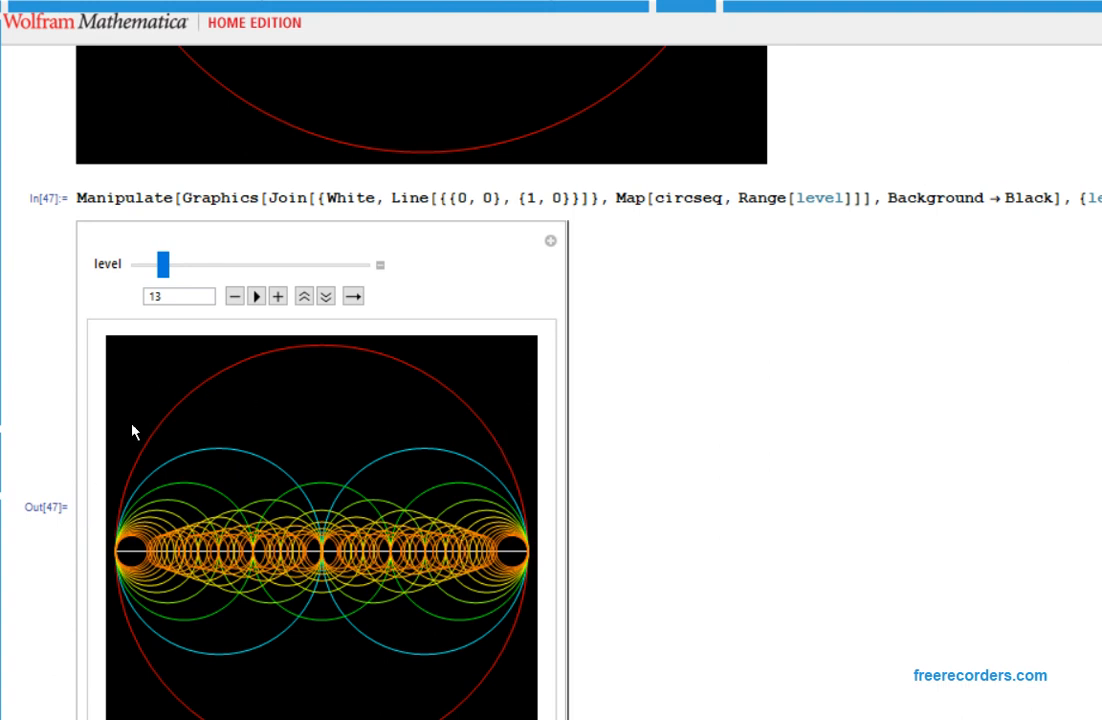
mouse_move(55, 402)
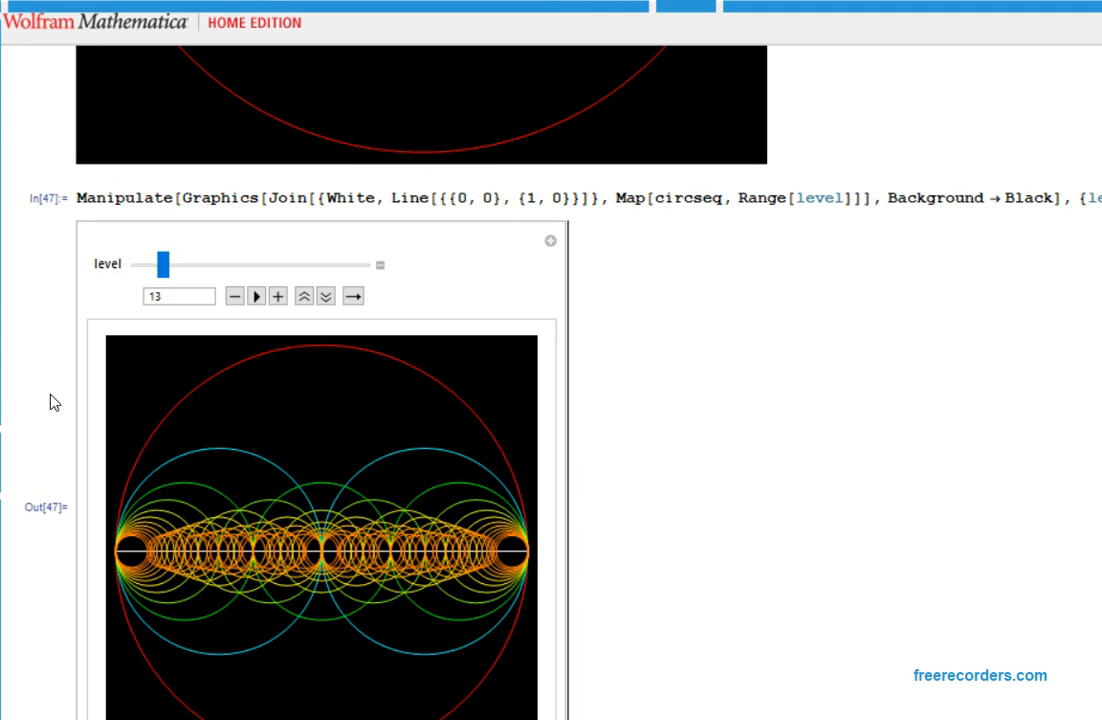
mouse_move(172, 461)
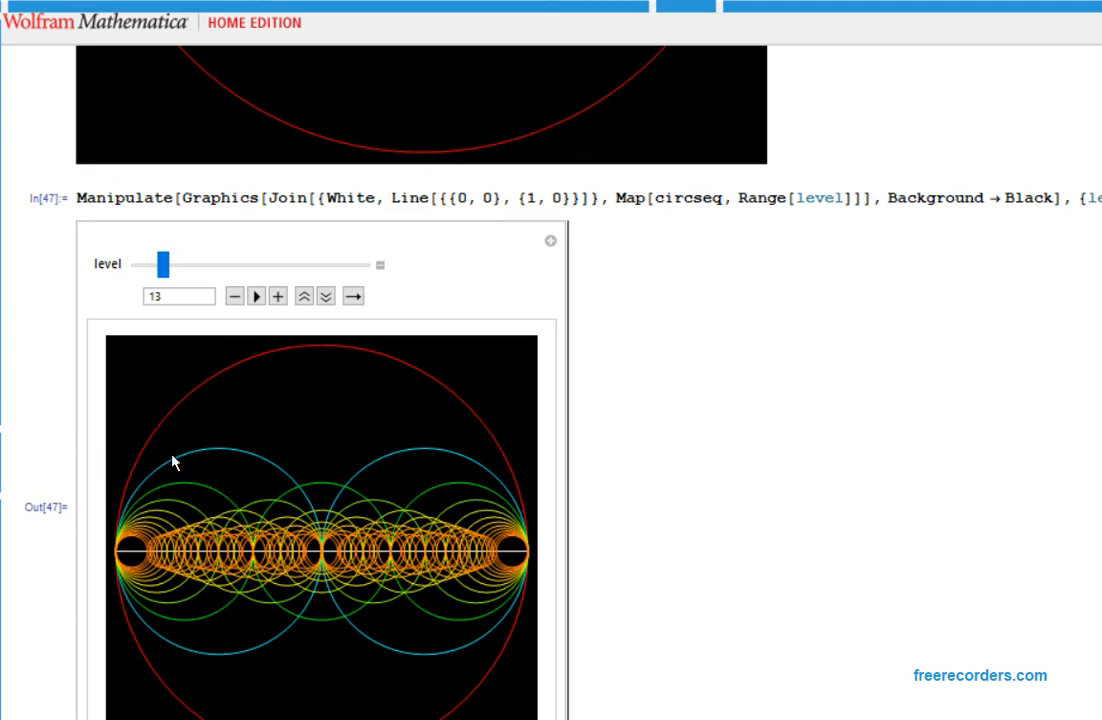
mouse_move(184, 450)
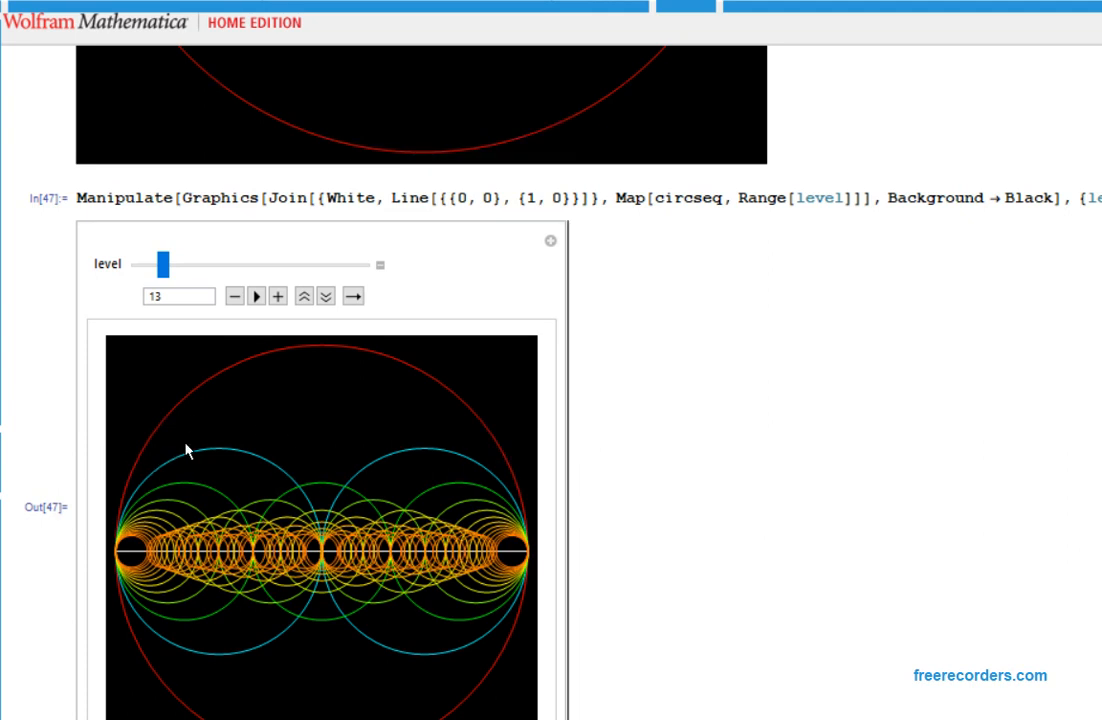
mouse_move(340, 480)
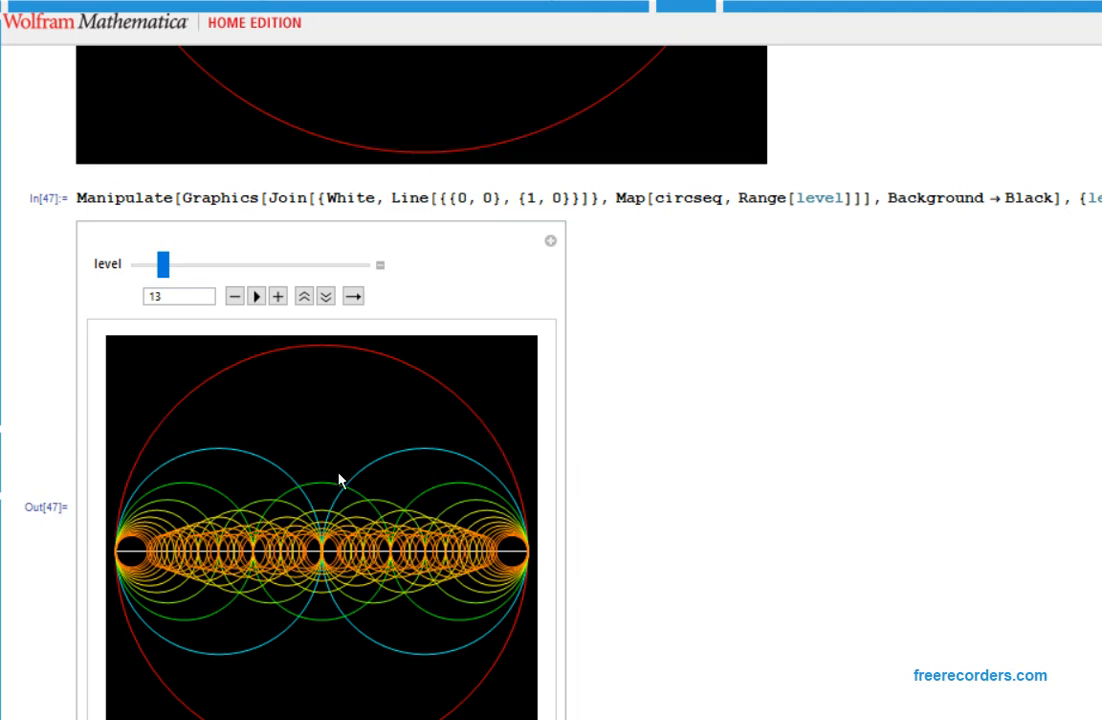